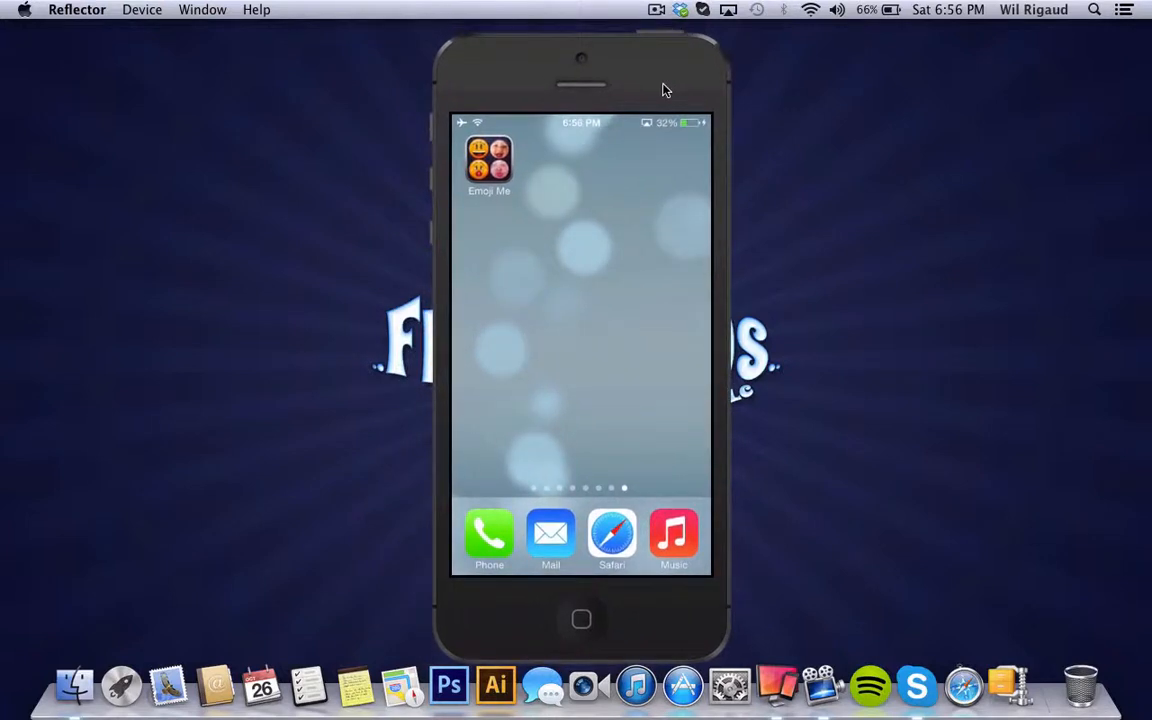
# Launch Emoji Me from the iPhone home screen.
pyautogui.click(489, 160)
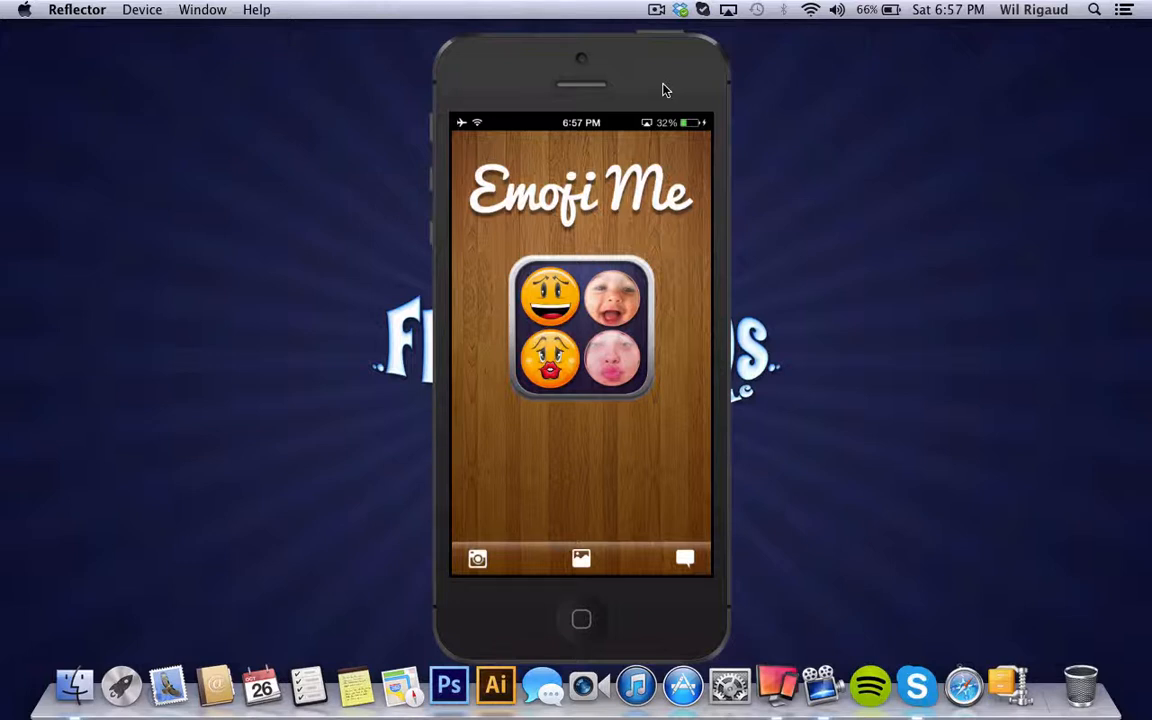
# Take a face photo and try circle, triangle and square crops for the emoji.
pyautogui.click(581, 558)
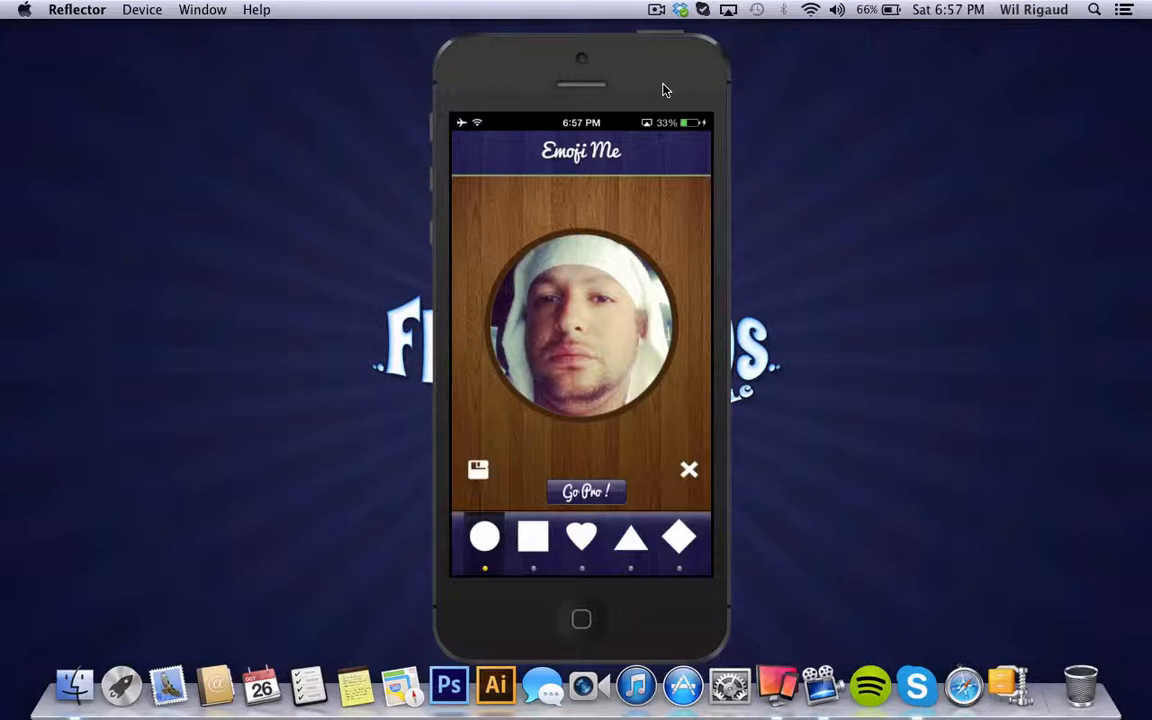
pyautogui.click(631, 538)
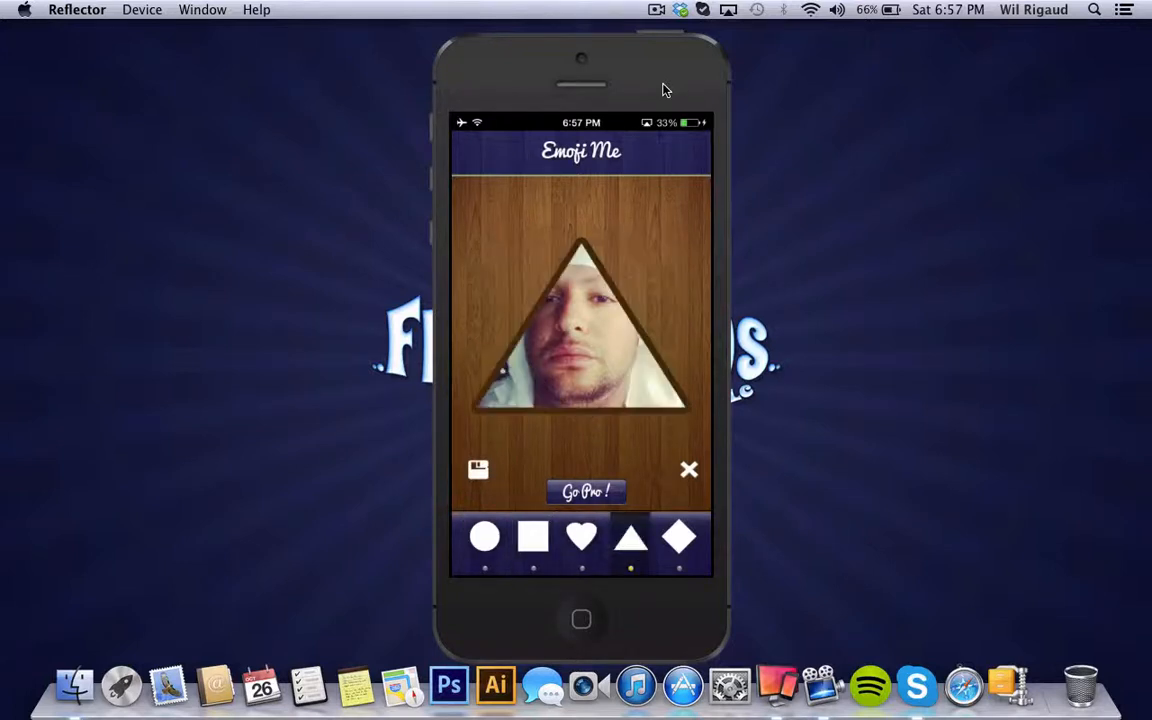
pyautogui.click(533, 537)
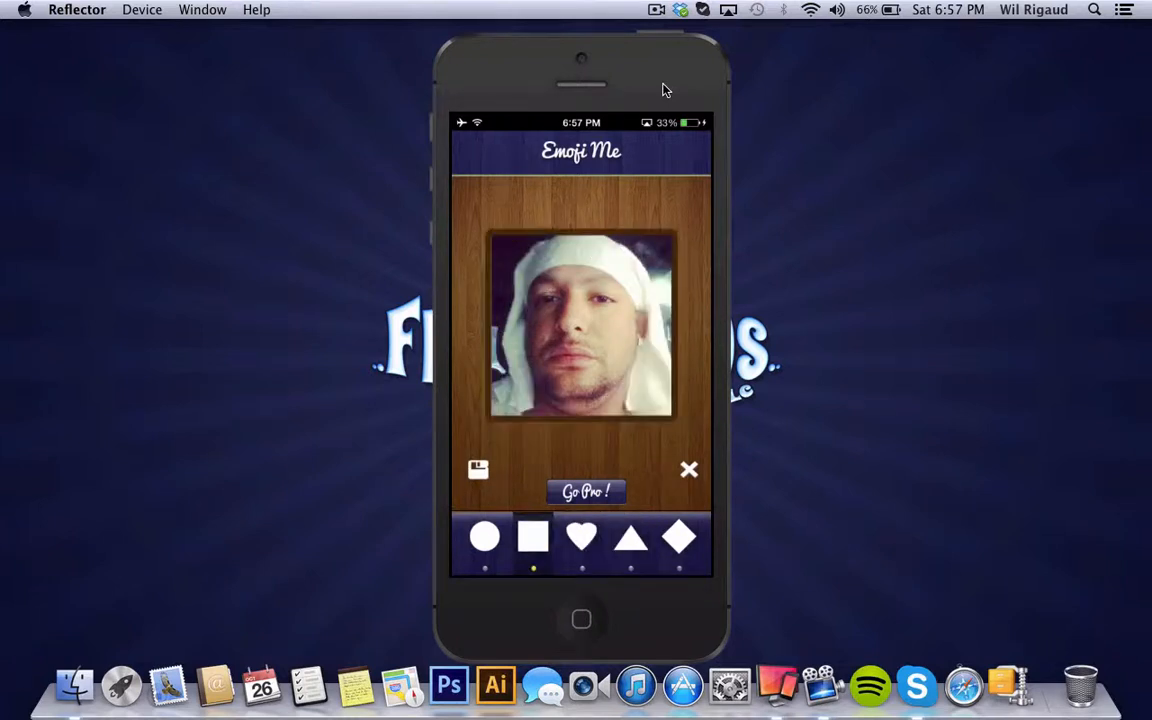
pyautogui.click(484, 537)
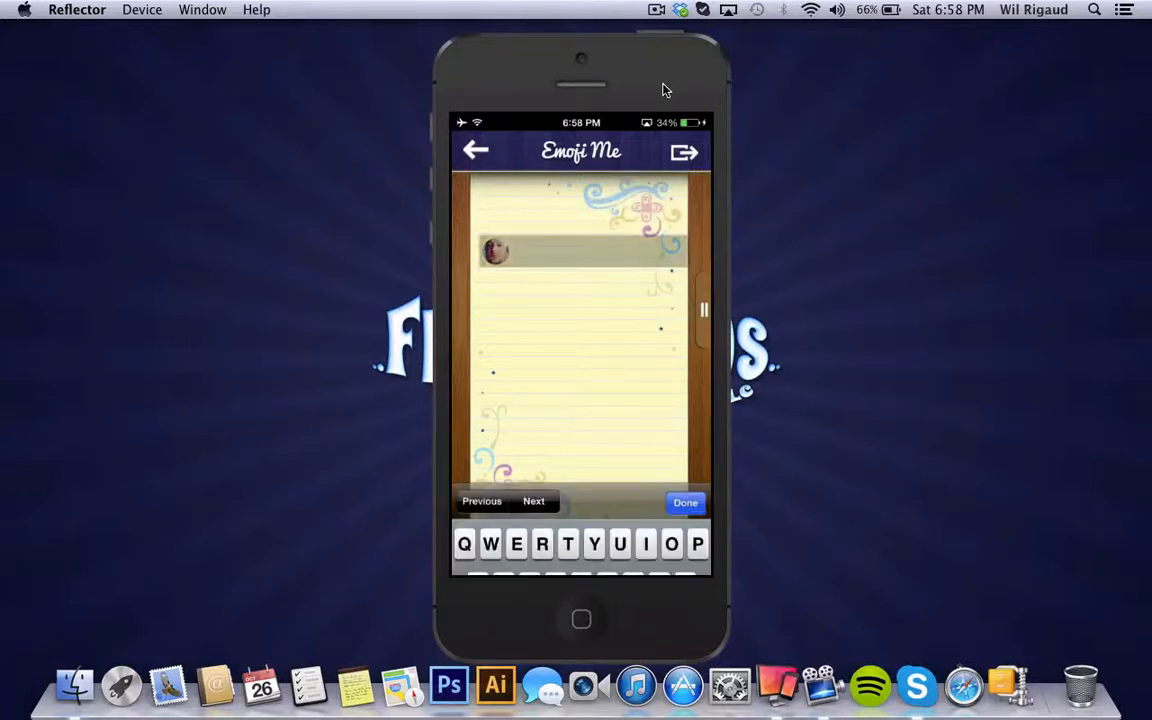
# Type 'Welcome to emoji me' after the face emoji and select 'emoji'.
pyautogui.click(580, 250)
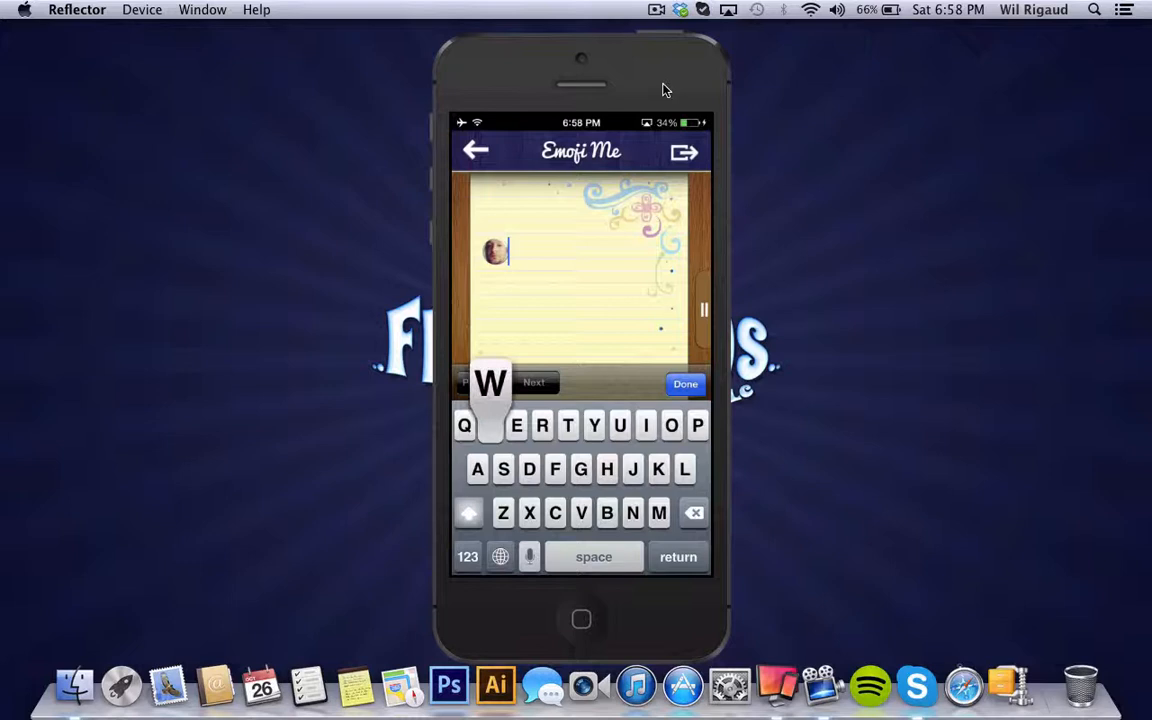
pyautogui.write('Welcim')
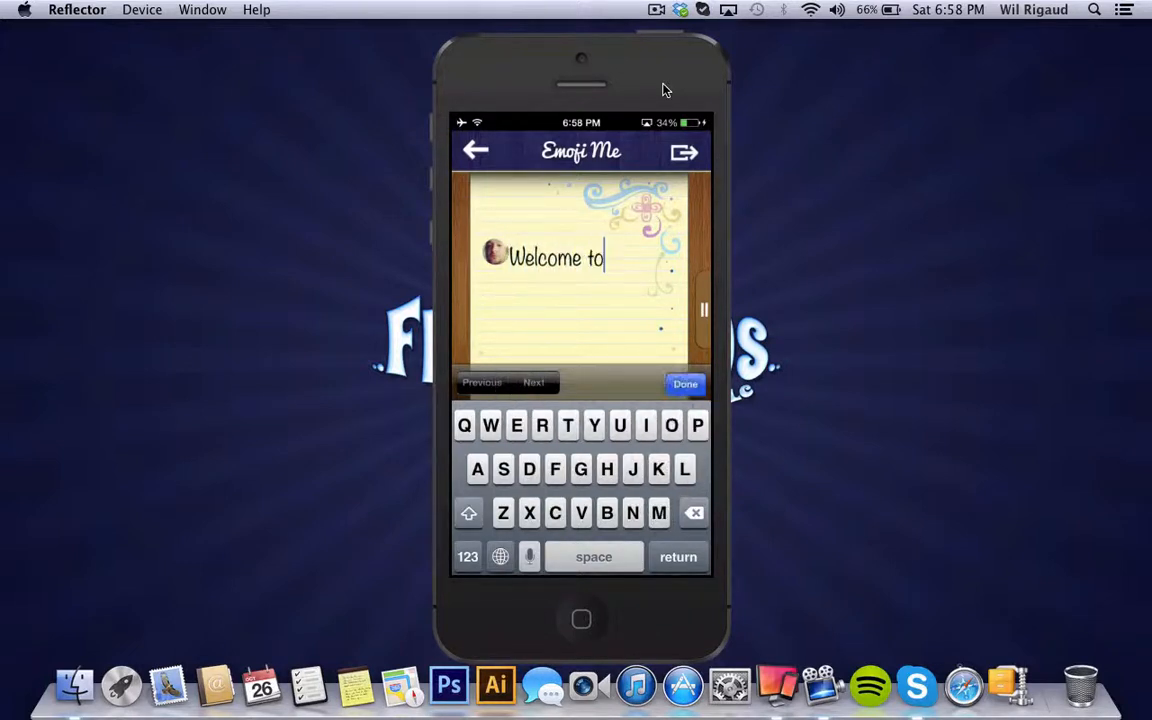
pyautogui.write('emoji me')
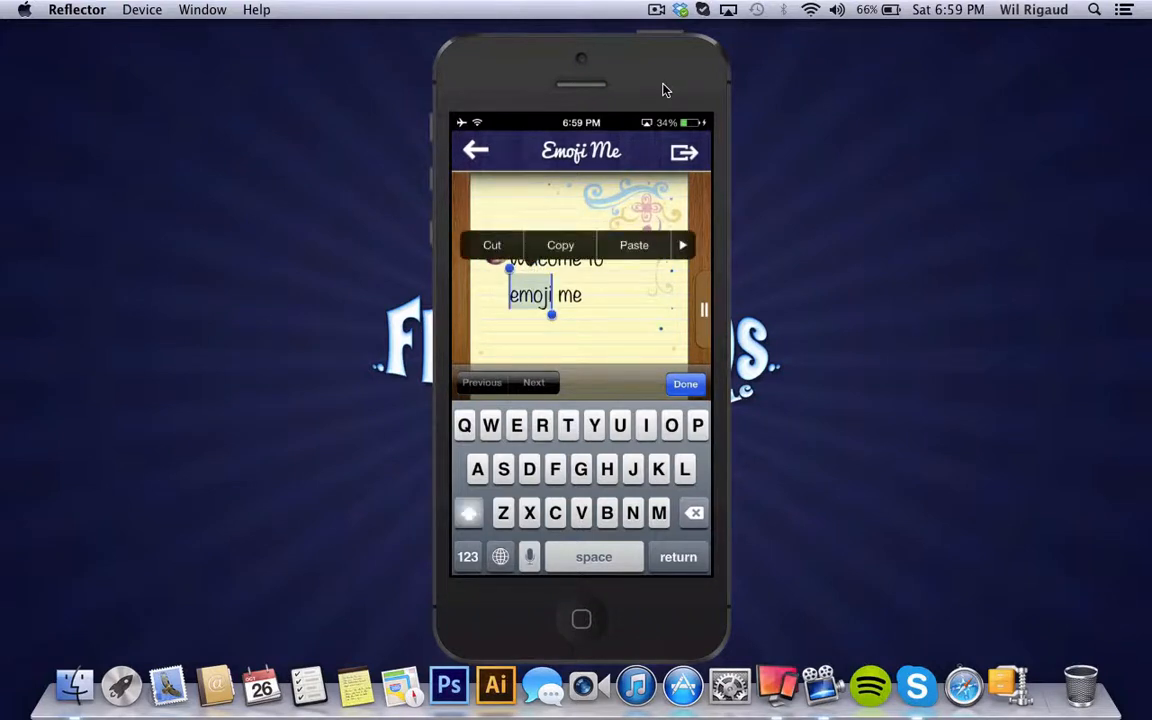
# Set a white paper background and make all message text italic and bold.
pyautogui.click(682, 245)
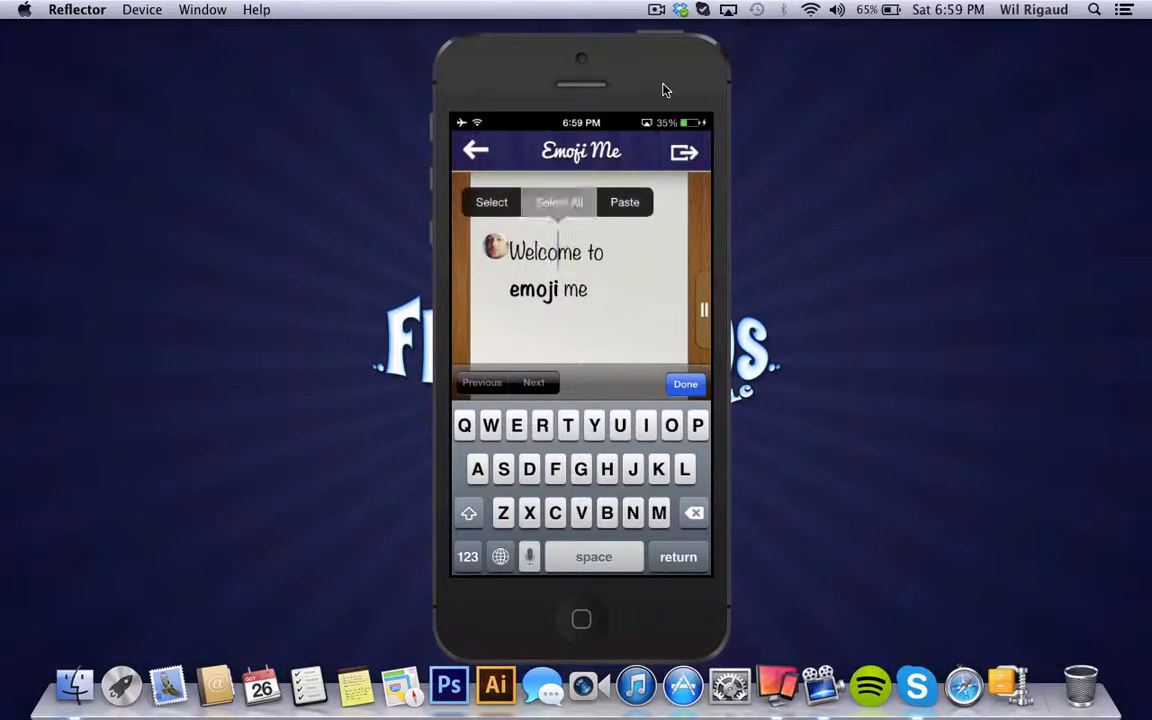
pyautogui.click(560, 202)
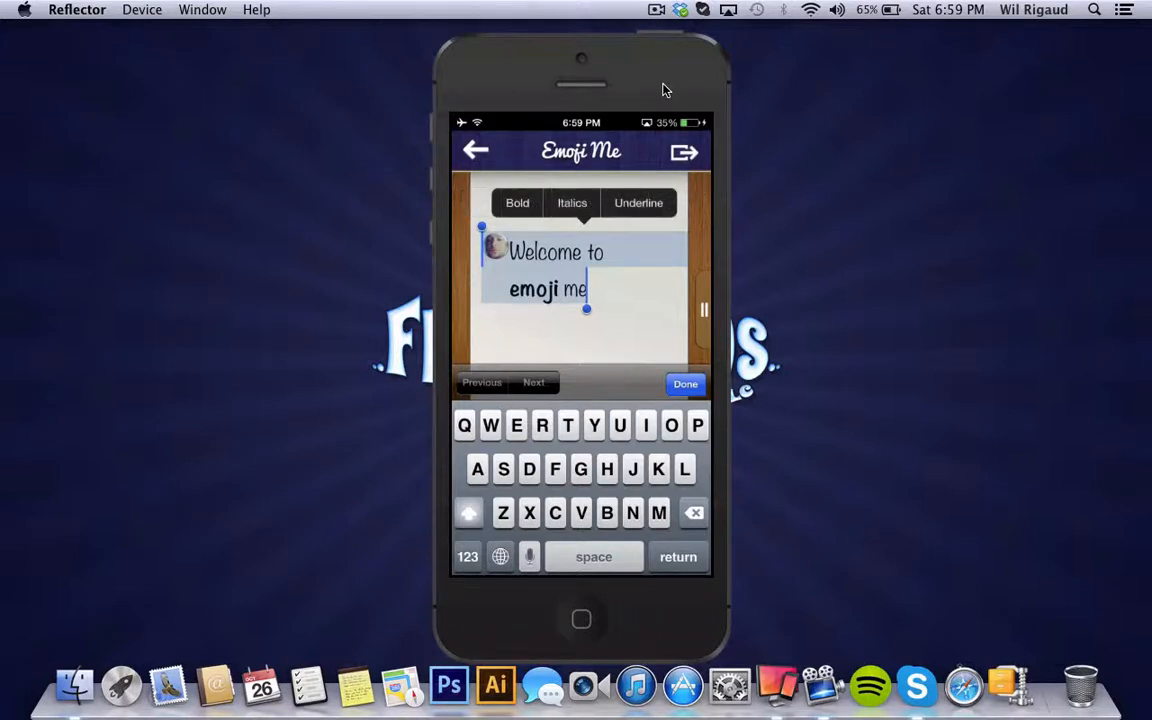
pyautogui.click(572, 202)
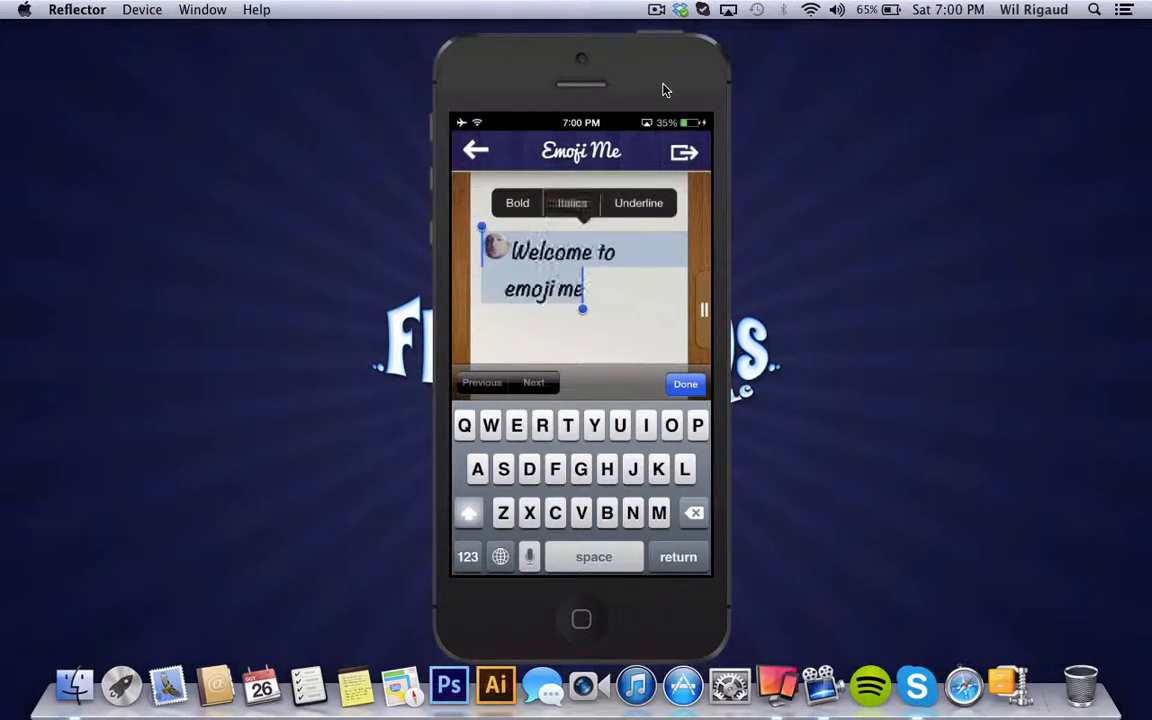
pyautogui.click(572, 202)
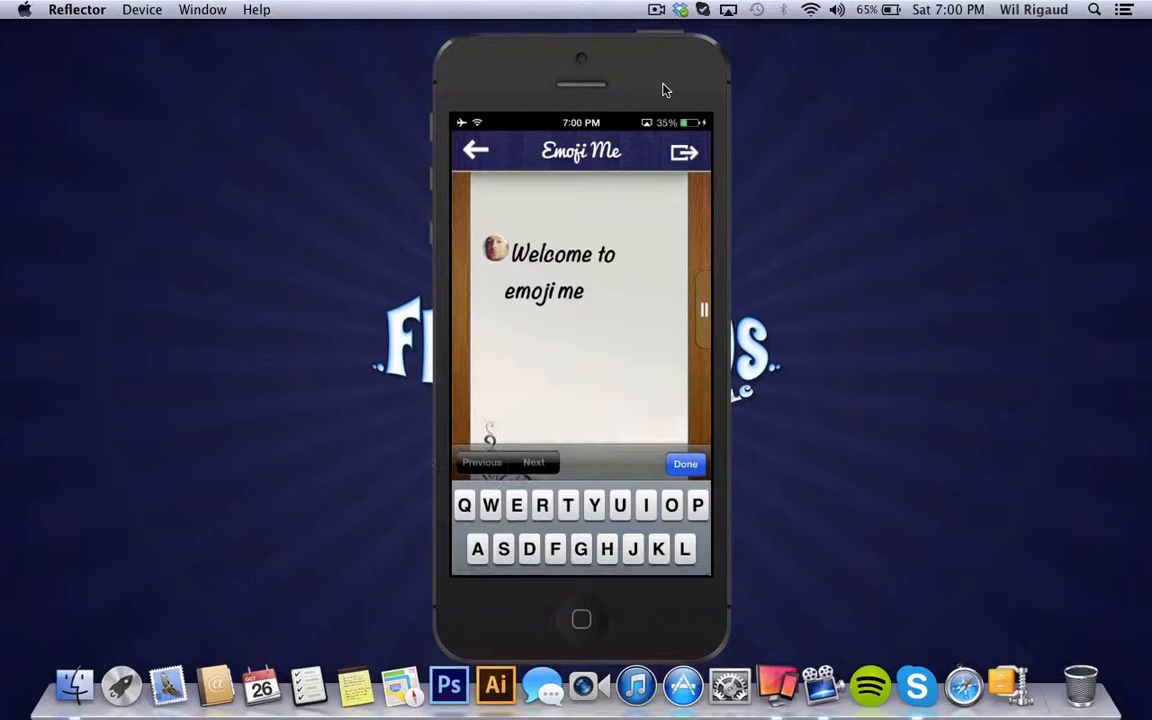
# Tap Done to close editing on the bold-italic 'Welcome to emoji me' message.
pyautogui.click(685, 150)
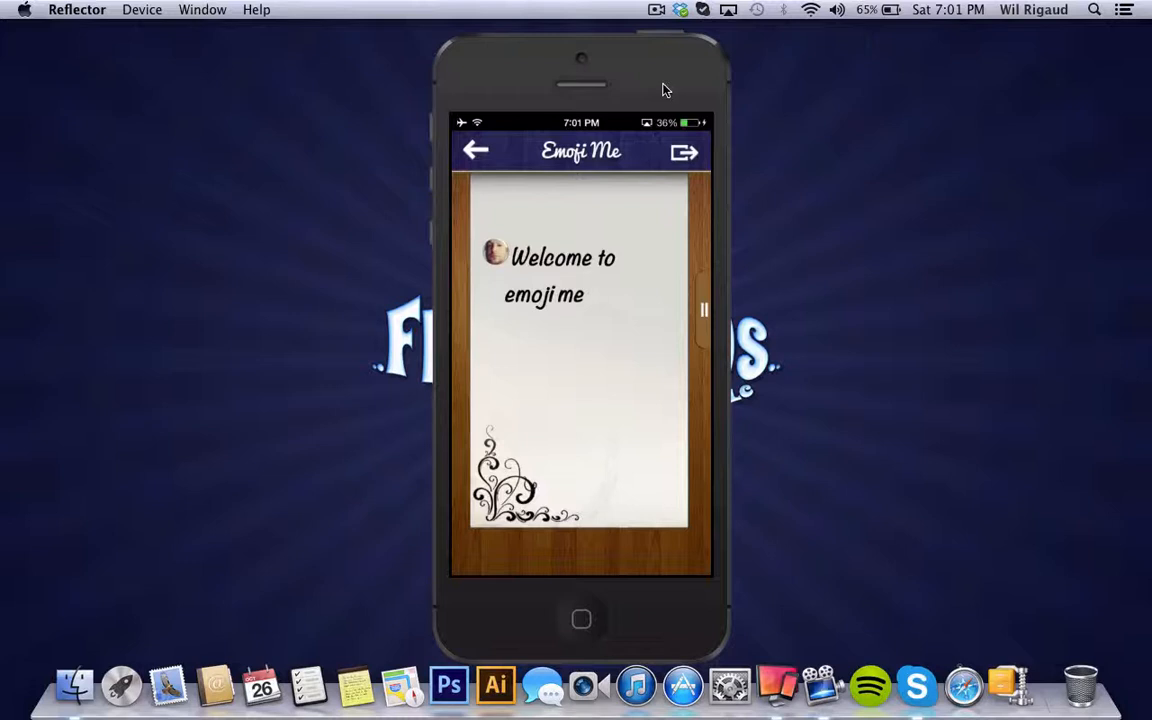
pyautogui.click(560, 290)
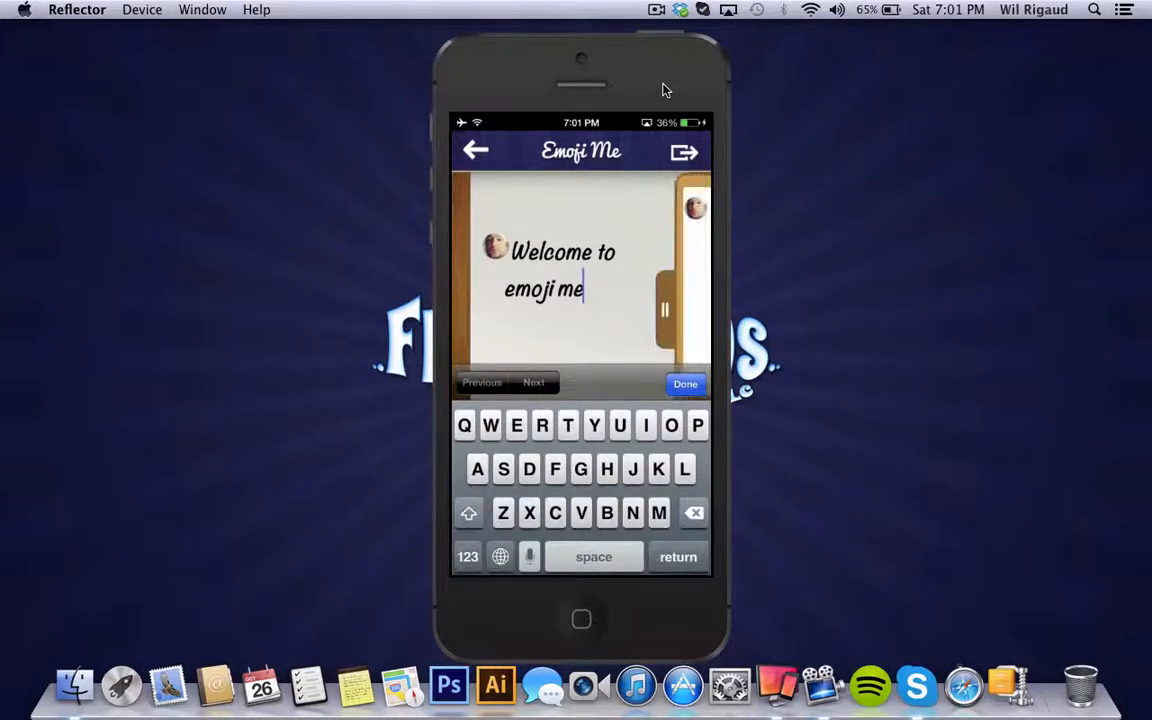
pyautogui.click(685, 384)
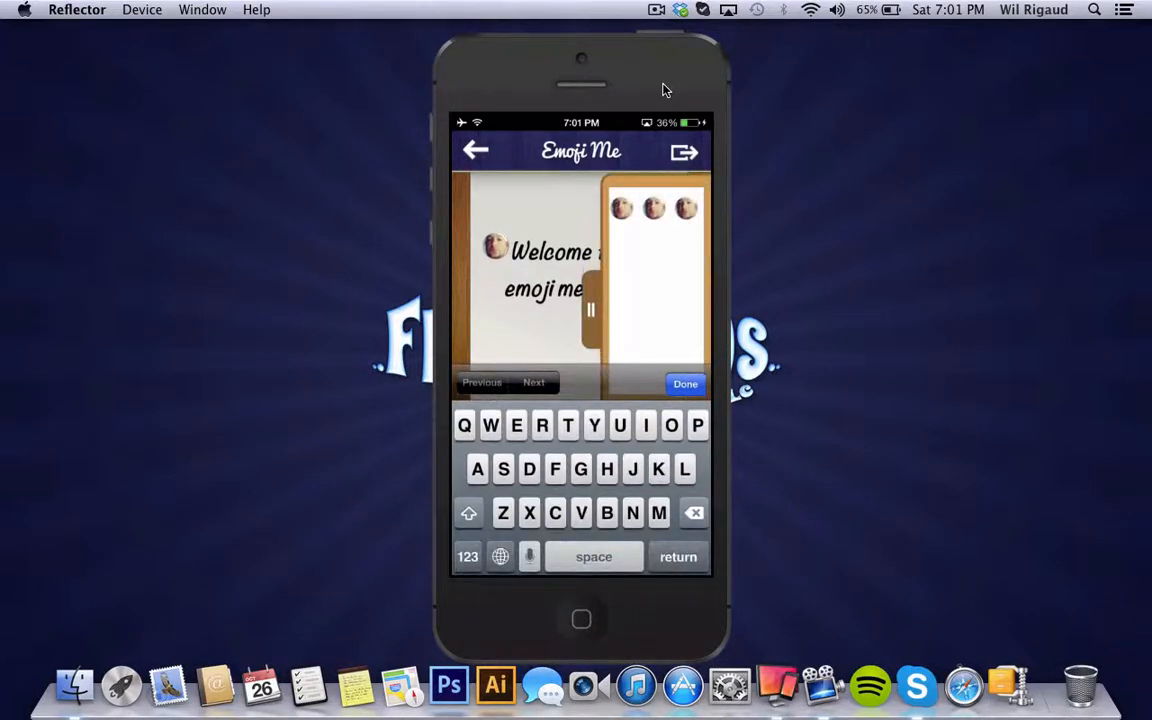
pyautogui.click(685, 383)
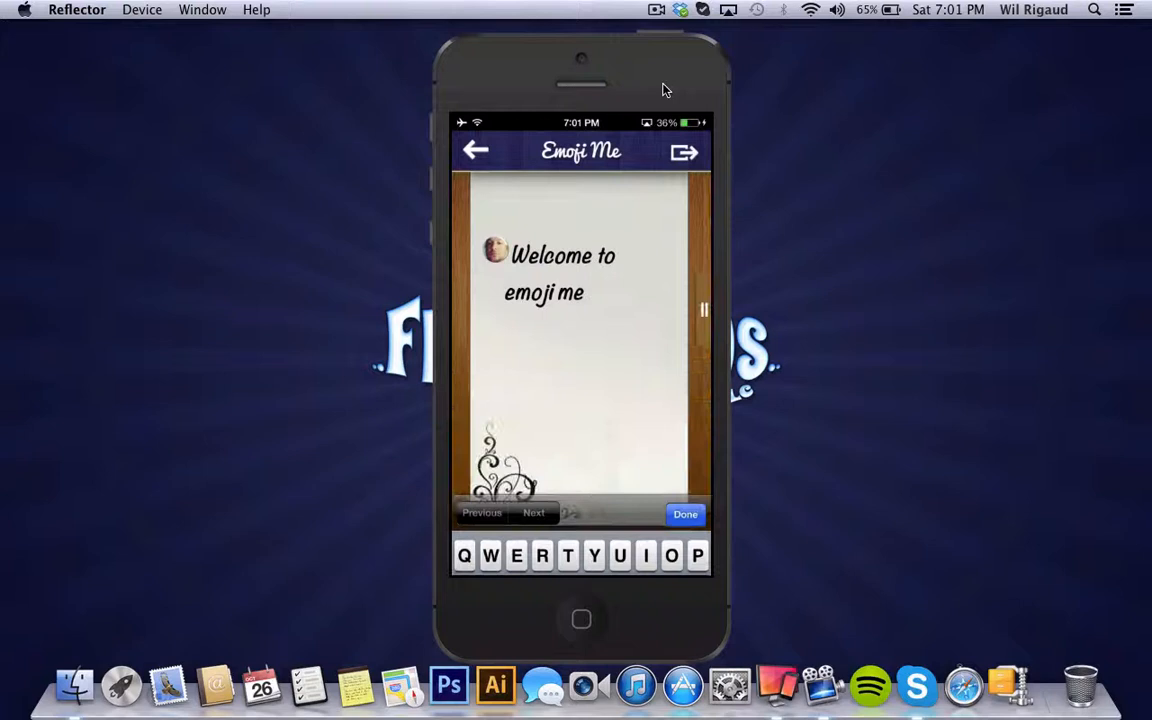